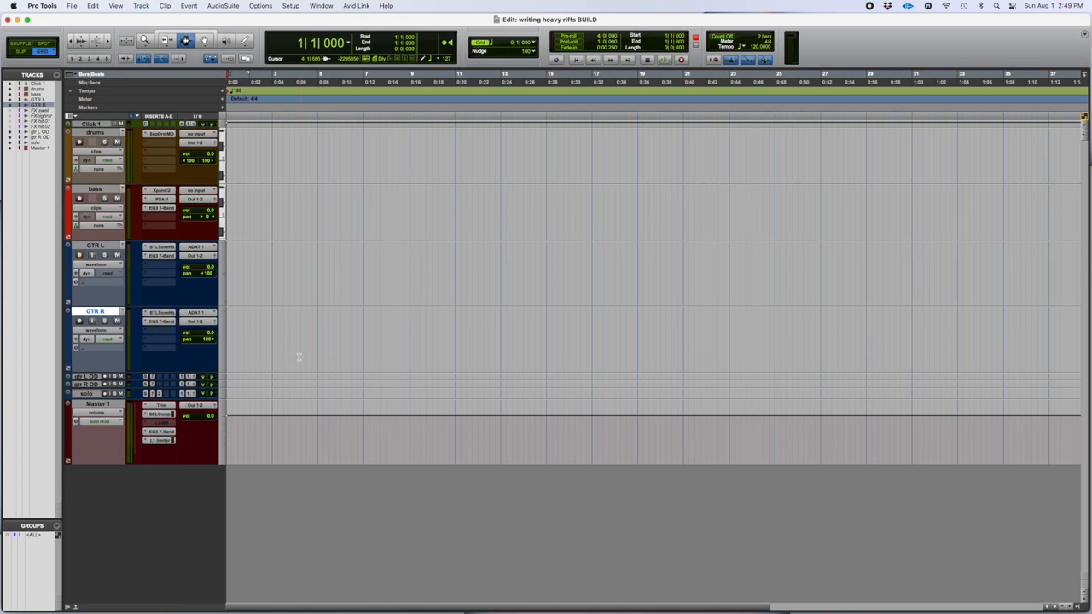
- Change the session tempo marker from 120 to 200 BPM
{"action": "left_click", "coordinate": [80, 254]}
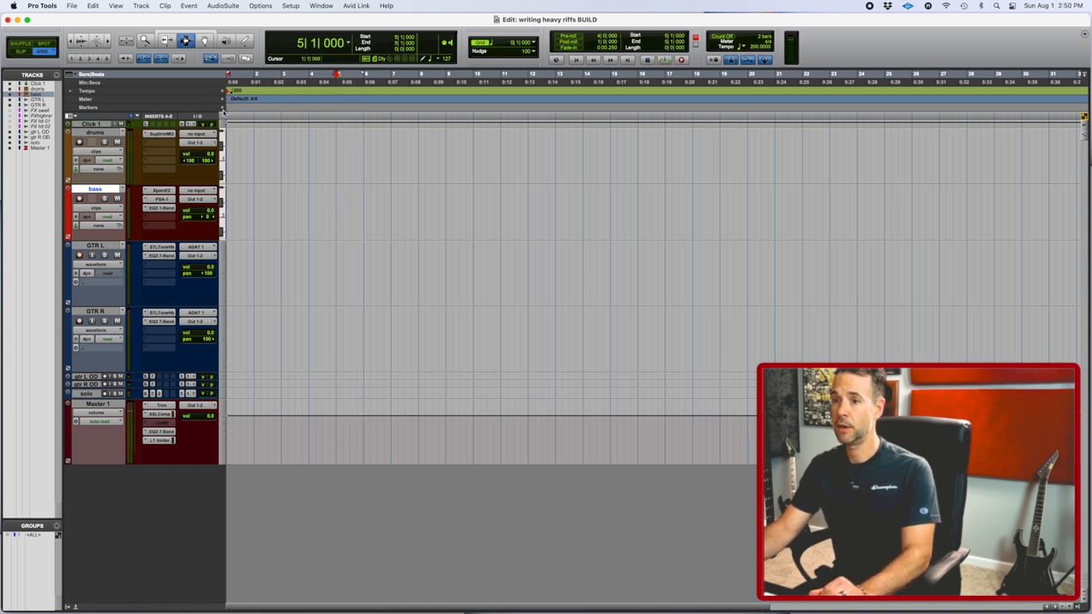
- Create a memory location named 'A' at bar 5
{"action": "key", "text": "enter"}
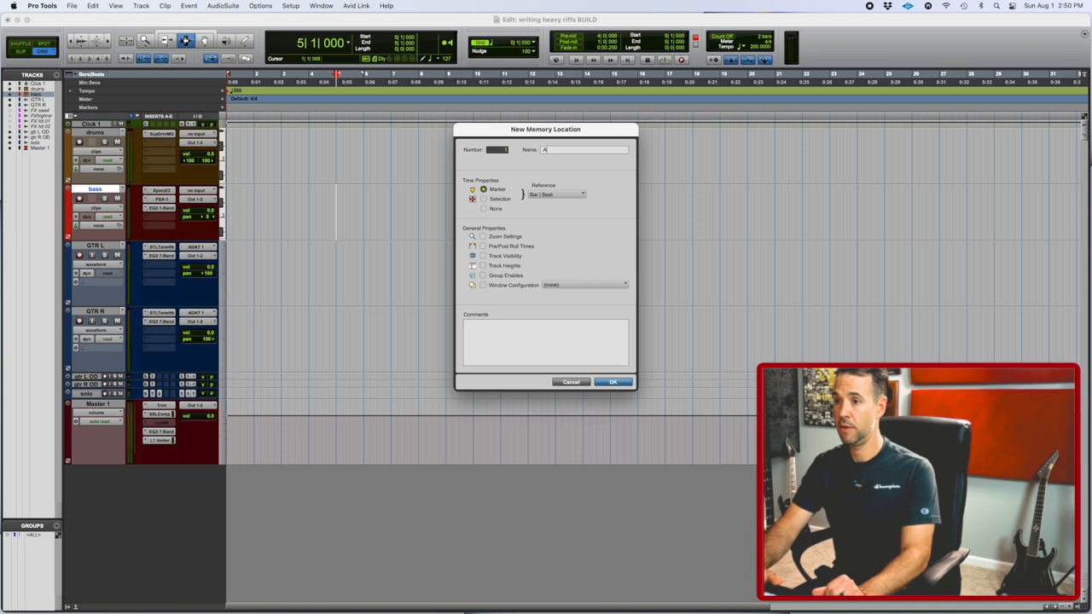
{"action": "left_click", "coordinate": [613, 381]}
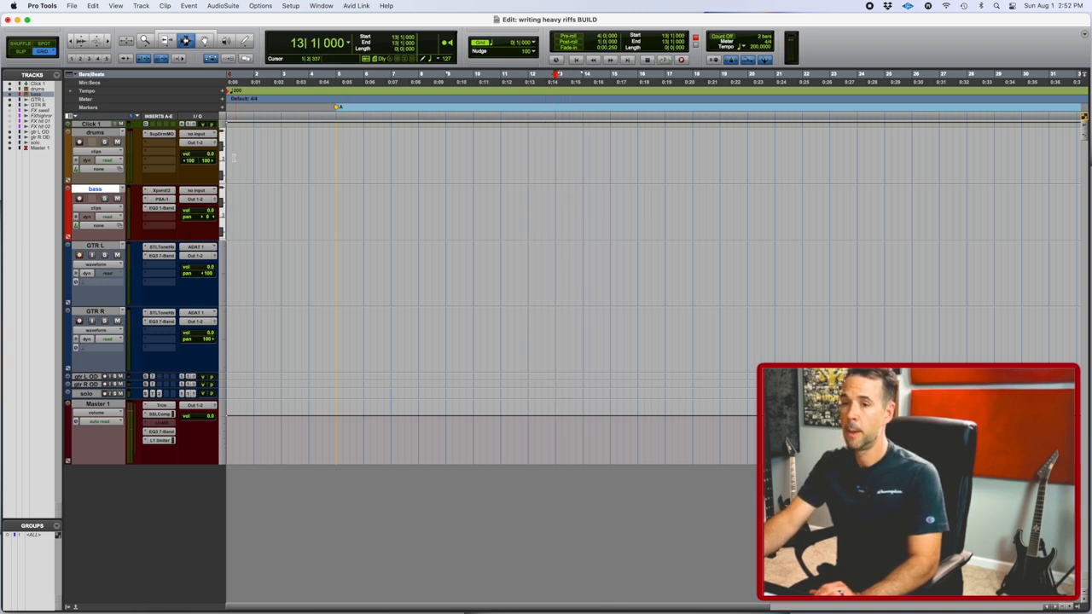
- Add marker 'B' at bar 13 with a 195 BPM tempo change at 13|1|000
{"action": "key", "text": "enter"}
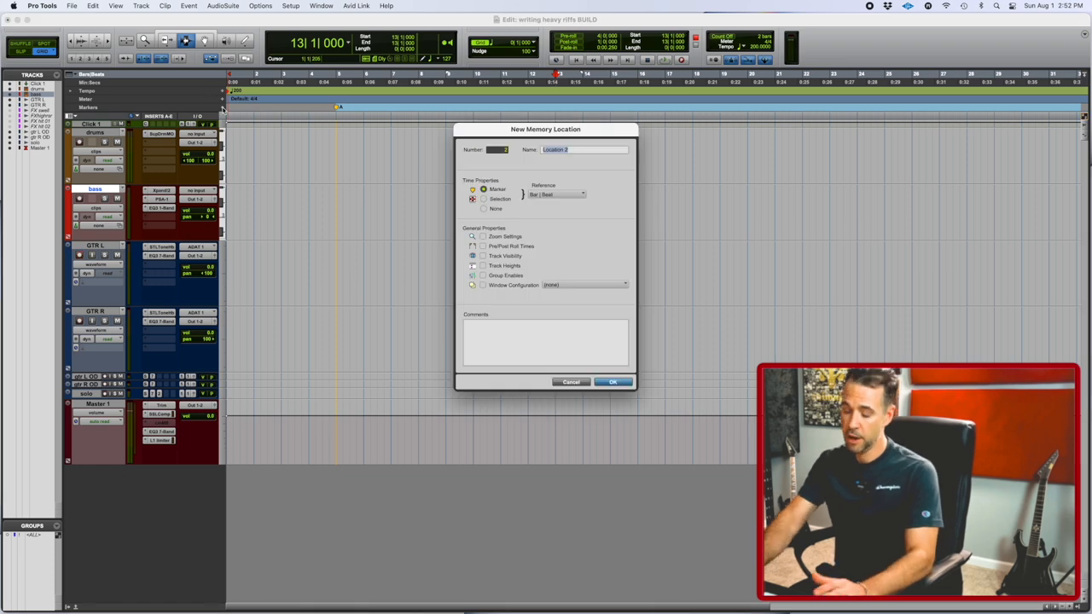
{"action": "left_click", "coordinate": [612, 382]}
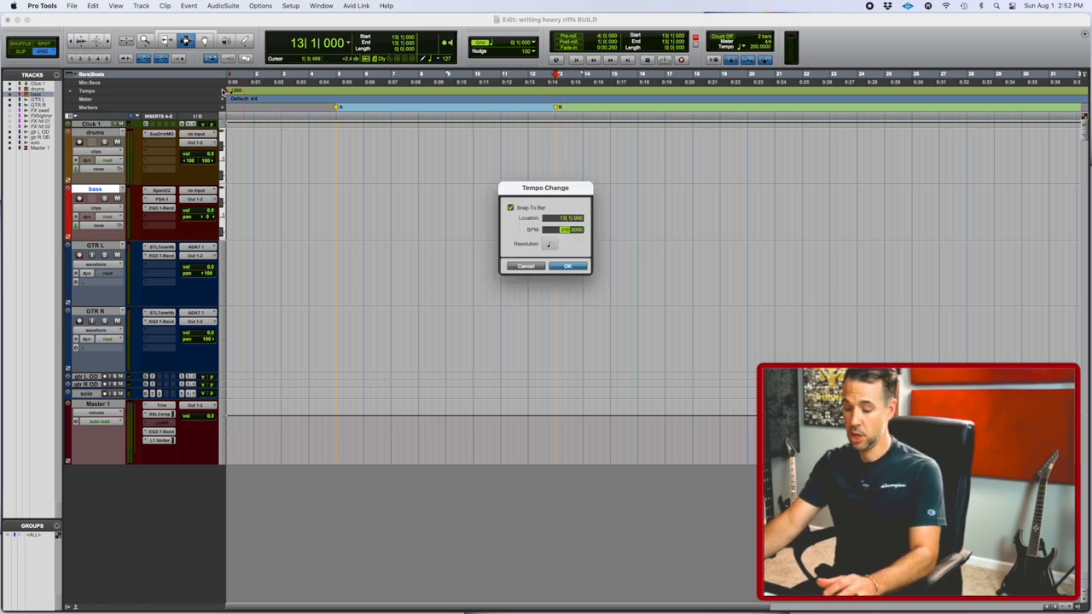
{"action": "left_click", "coordinate": [567, 265]}
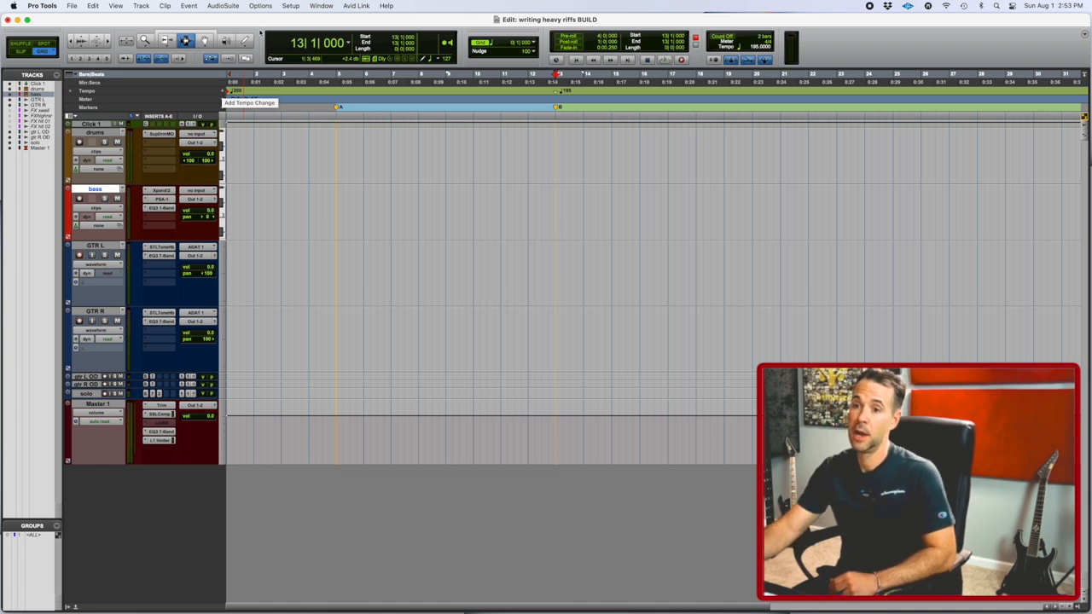
- Switch the drums track timebase to Ticks and record-enable GTR L
{"action": "left_click", "coordinate": [76, 161]}
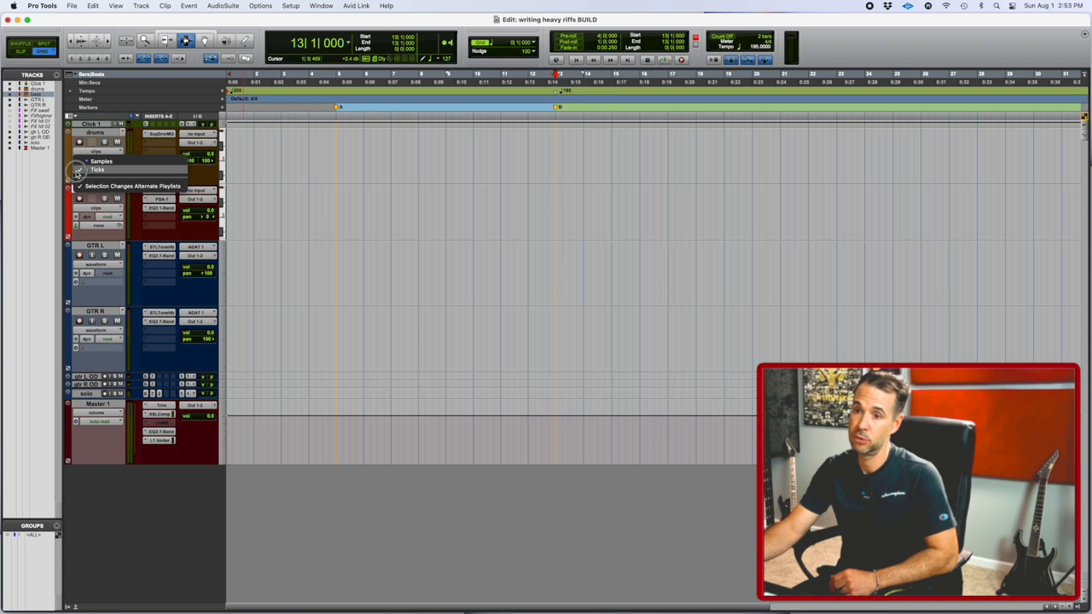
{"action": "left_click", "coordinate": [99, 169]}
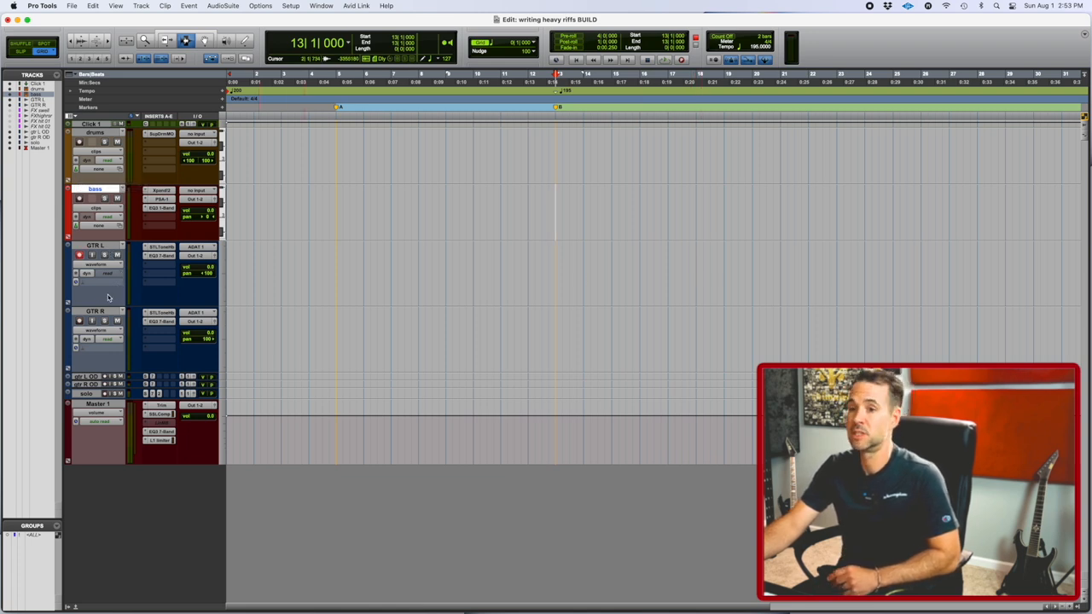
{"action": "left_click", "coordinate": [106, 273]}
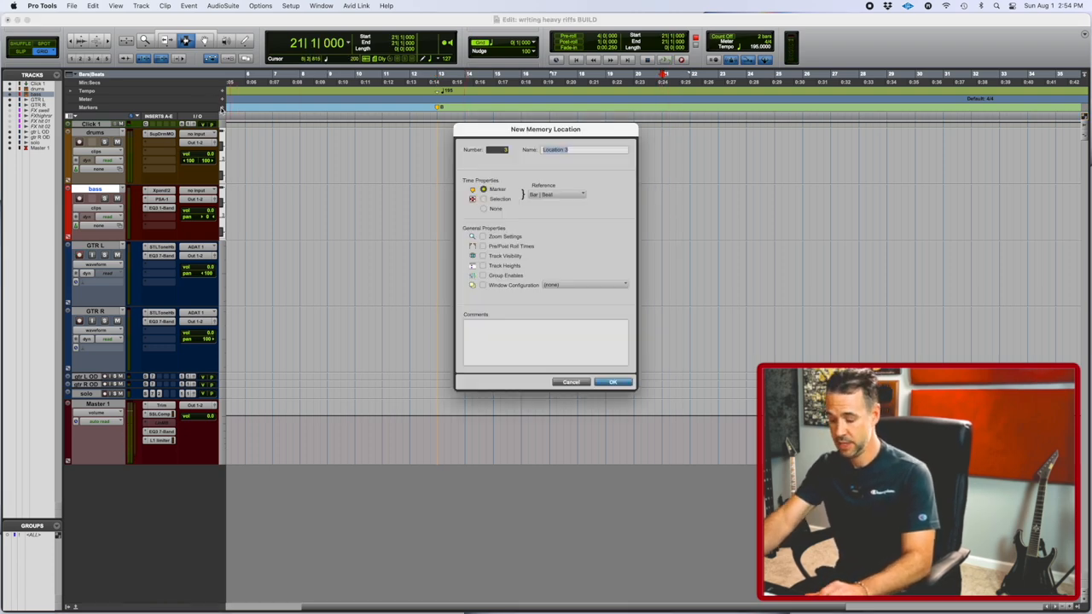
- Create marker 'C' at bar 21 and set a 190 BPM tempo change there
{"action": "left_click", "coordinate": [613, 381]}
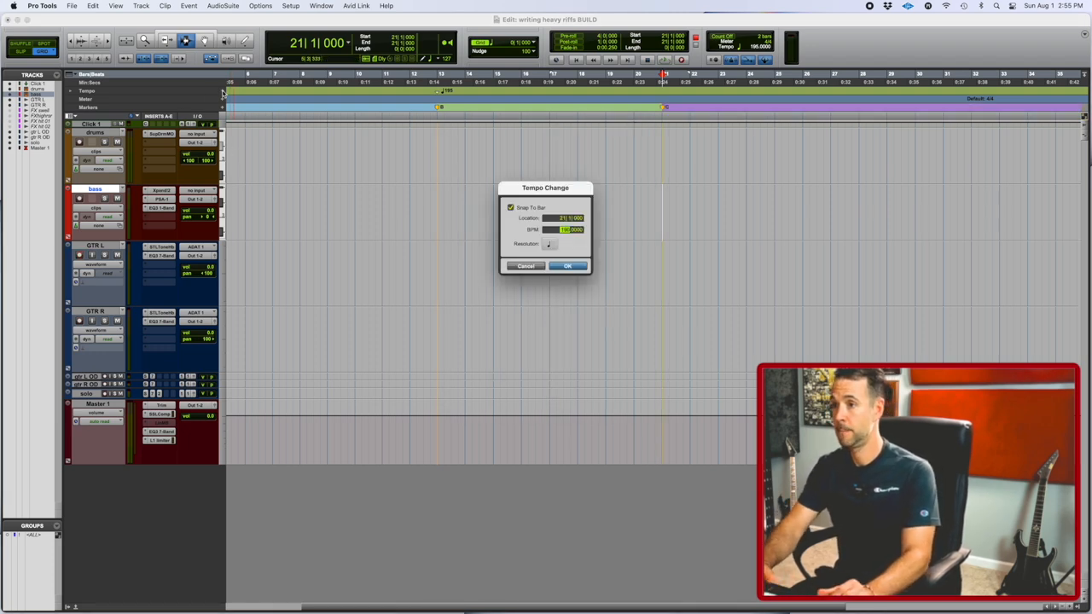
{"action": "left_click", "coordinate": [568, 265]}
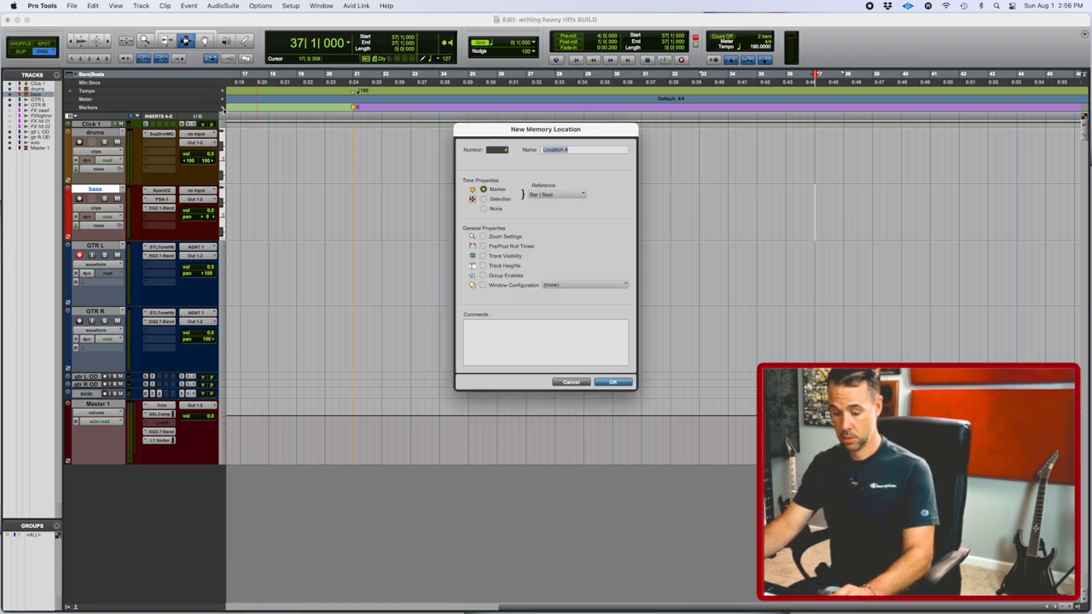
- Name the bar 37 marker 'A2' and add a tempo change at bar 37
{"action": "type", "text": "A2"}
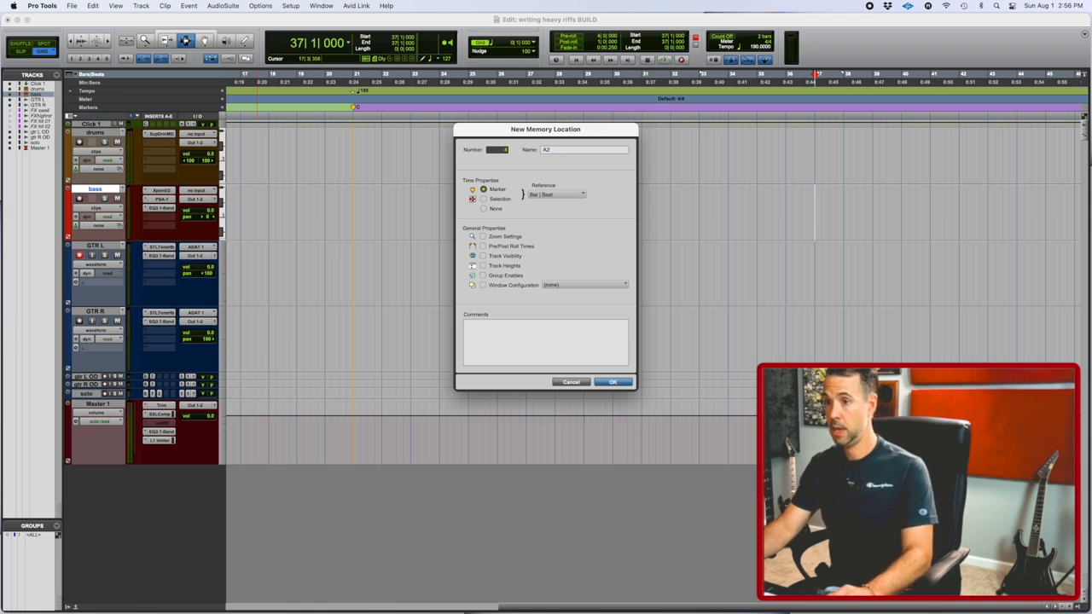
{"action": "left_click", "coordinate": [613, 381]}
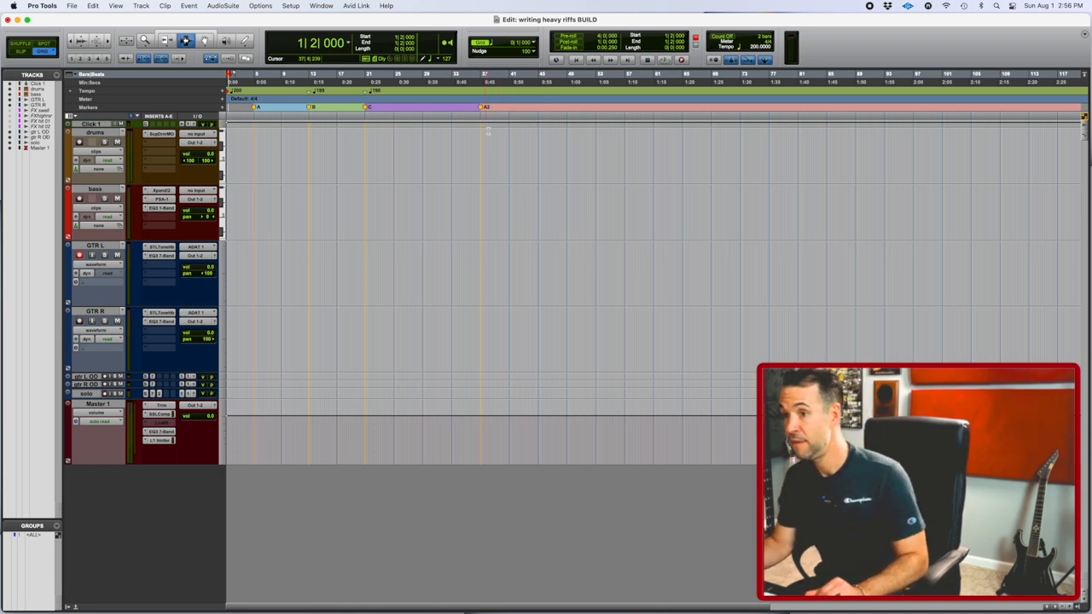
{"action": "left_click", "coordinate": [481, 91]}
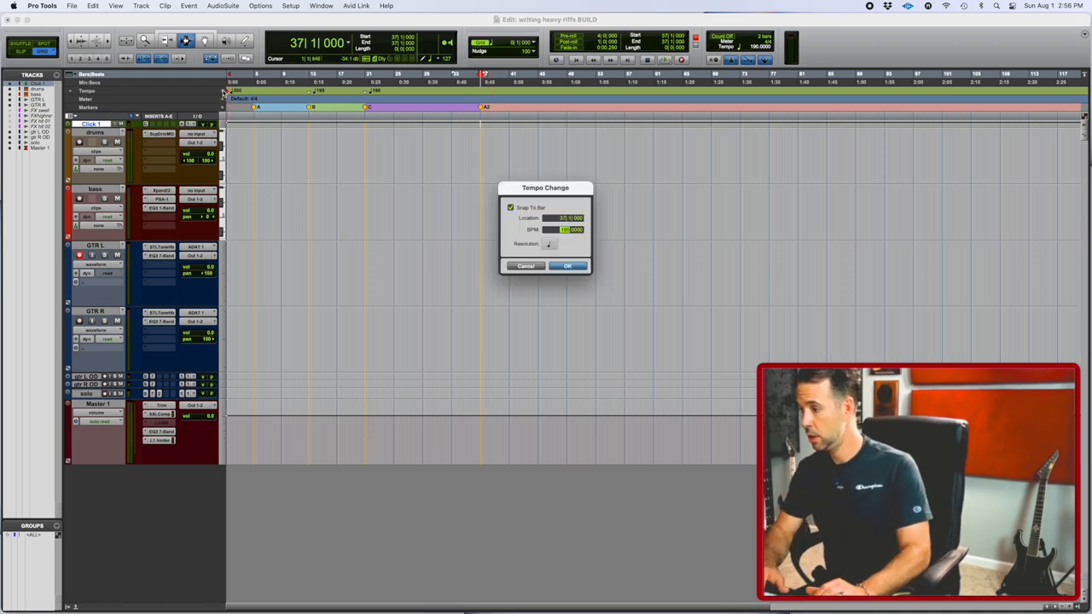
{"action": "left_click", "coordinate": [567, 266]}
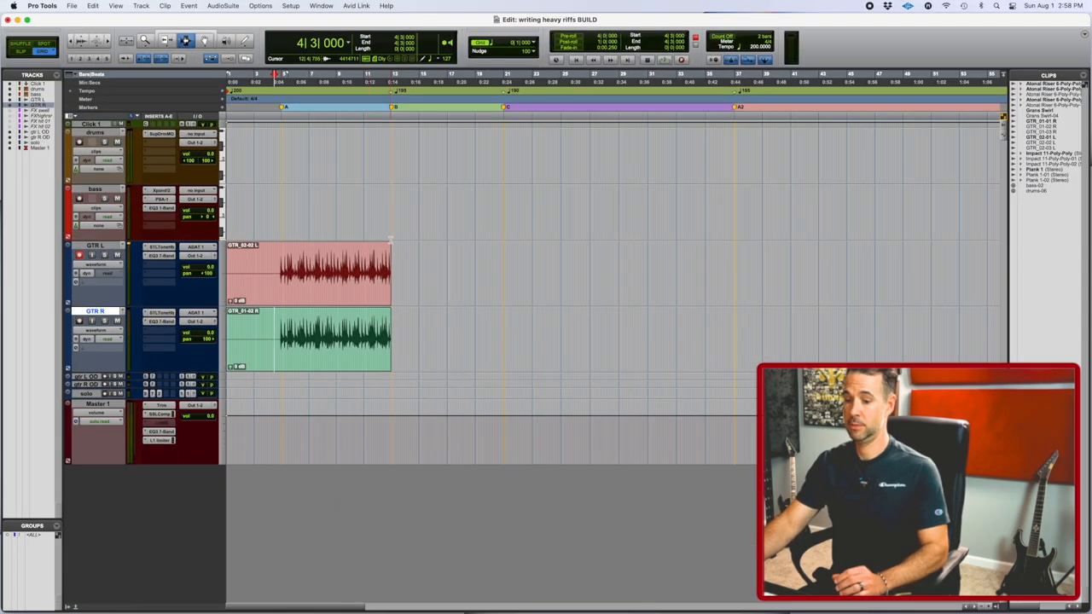
- Open the Mix window from the Window menu
{"action": "left_click", "coordinate": [322, 6]}
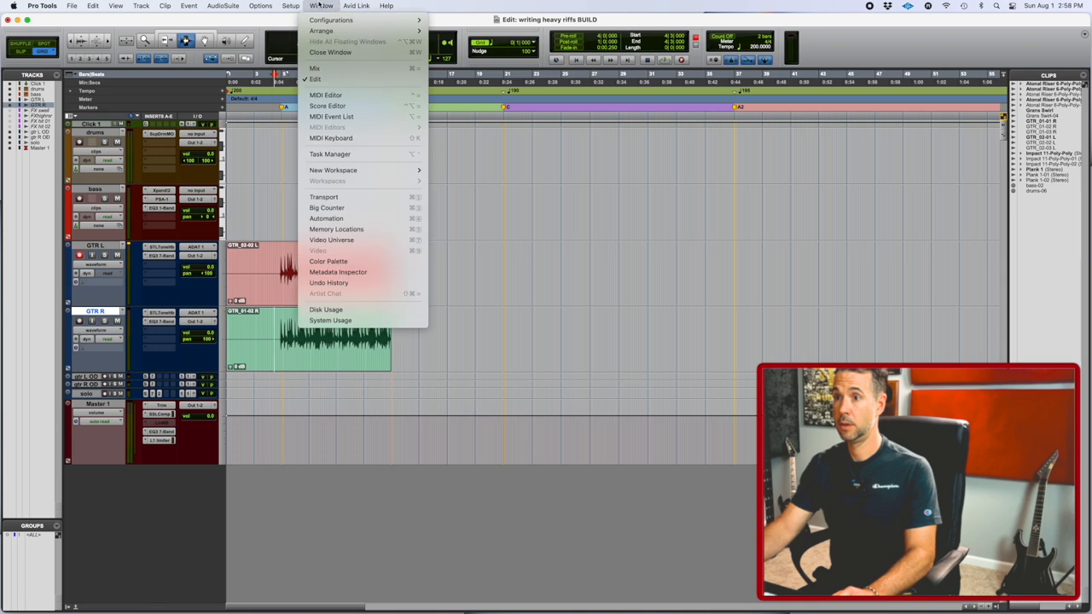
{"action": "left_click", "coordinate": [314, 67]}
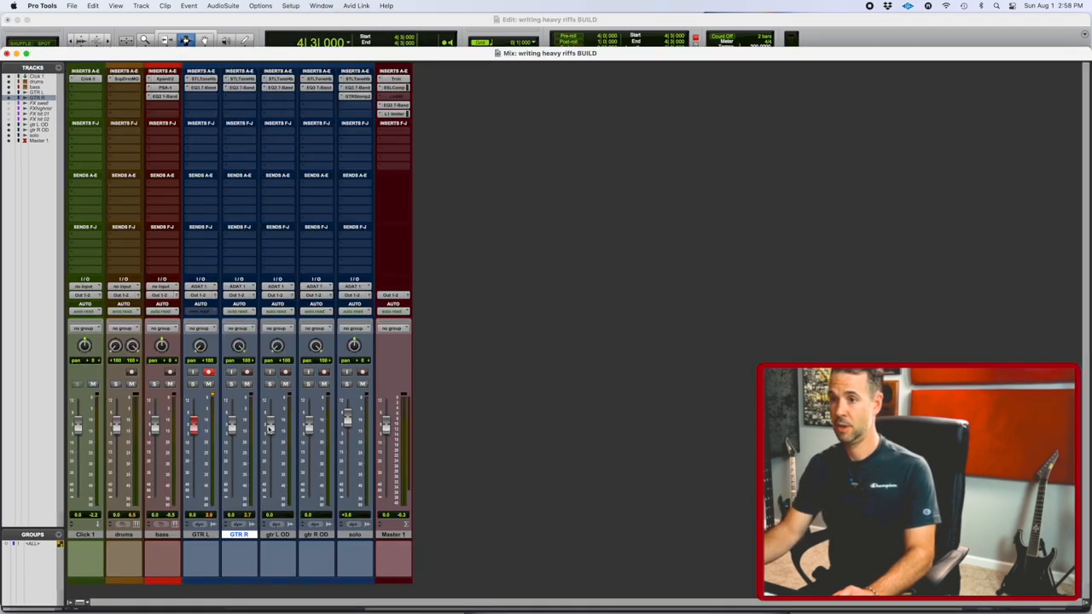
{"action": "mouse_move", "coordinate": [390, 458]}
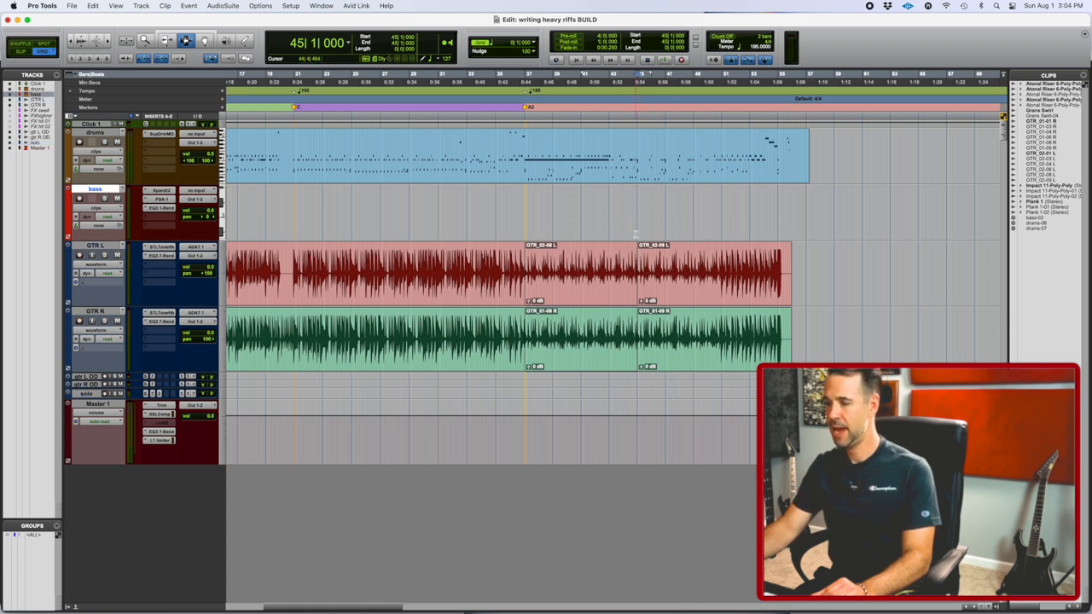
- Create a memory location named 'A3' at bar 45
{"action": "left_click", "coordinate": [640, 81]}
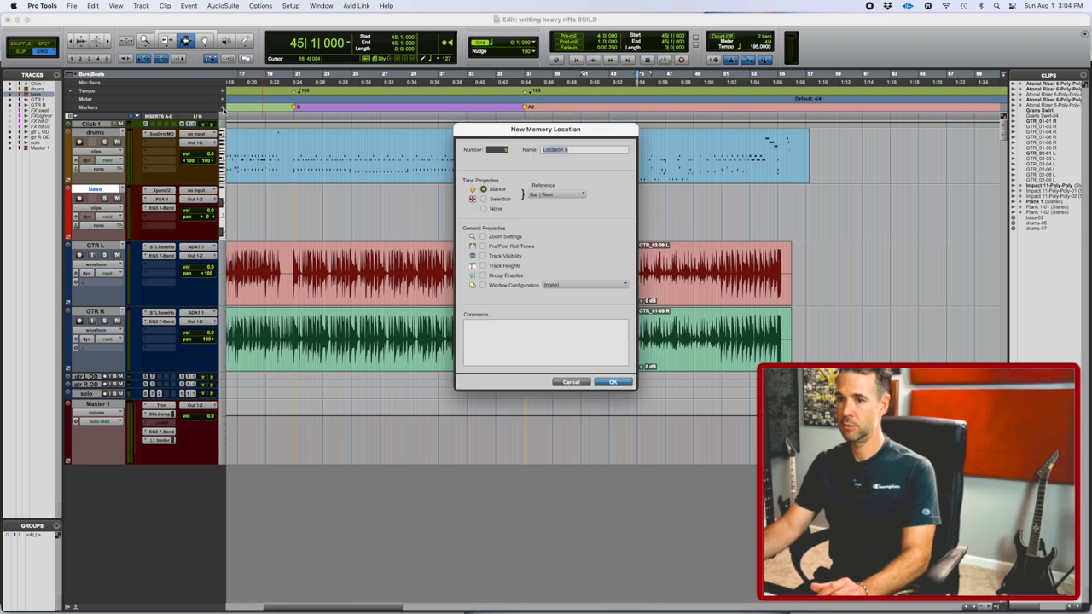
{"action": "type", "text": "A3"}
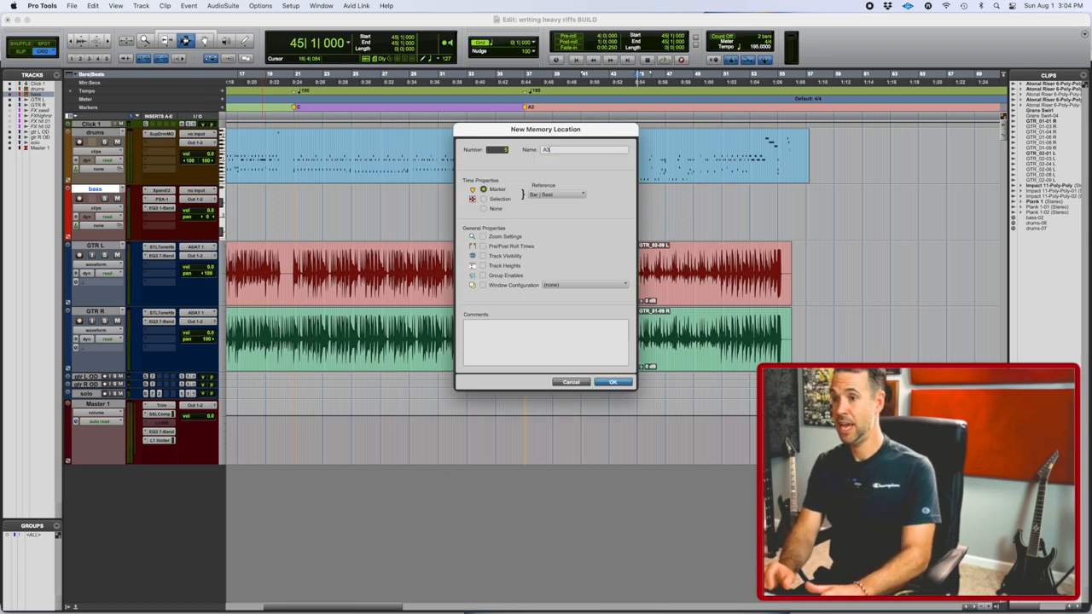
{"action": "left_click", "coordinate": [613, 381]}
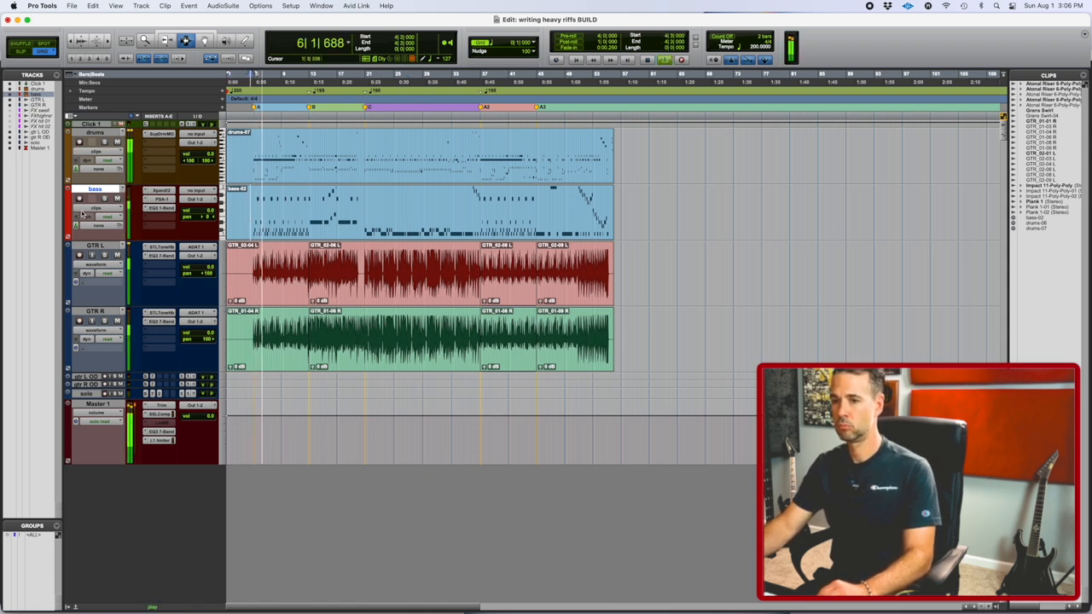
{"action": "left_click", "coordinate": [117, 199]}
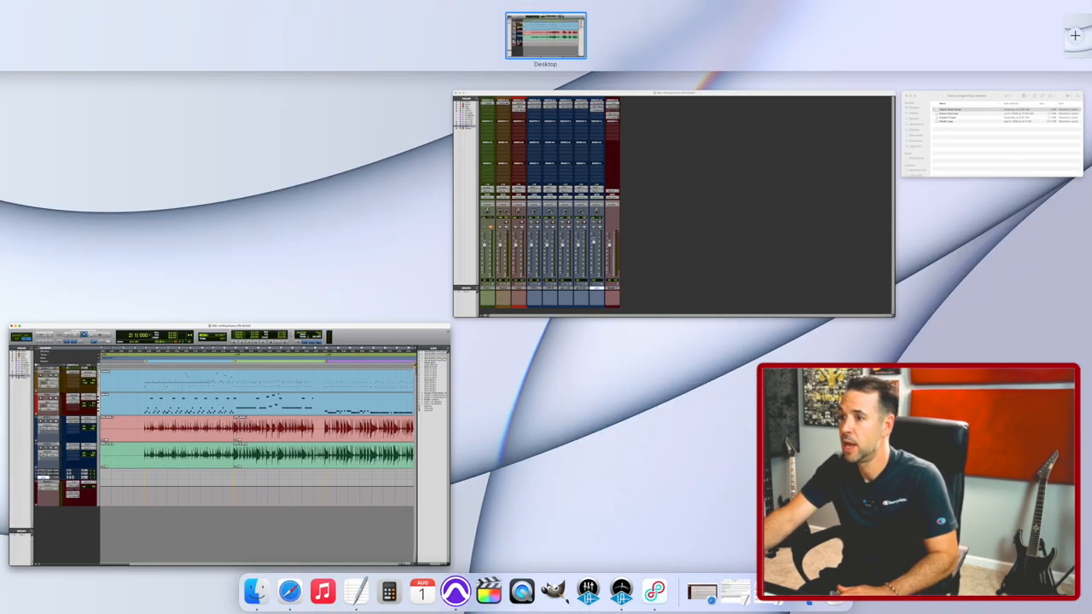
- Bring the heavy songwriting samples Finder window forward and select Grans Swirl
{"action": "left_click", "coordinate": [545, 34]}
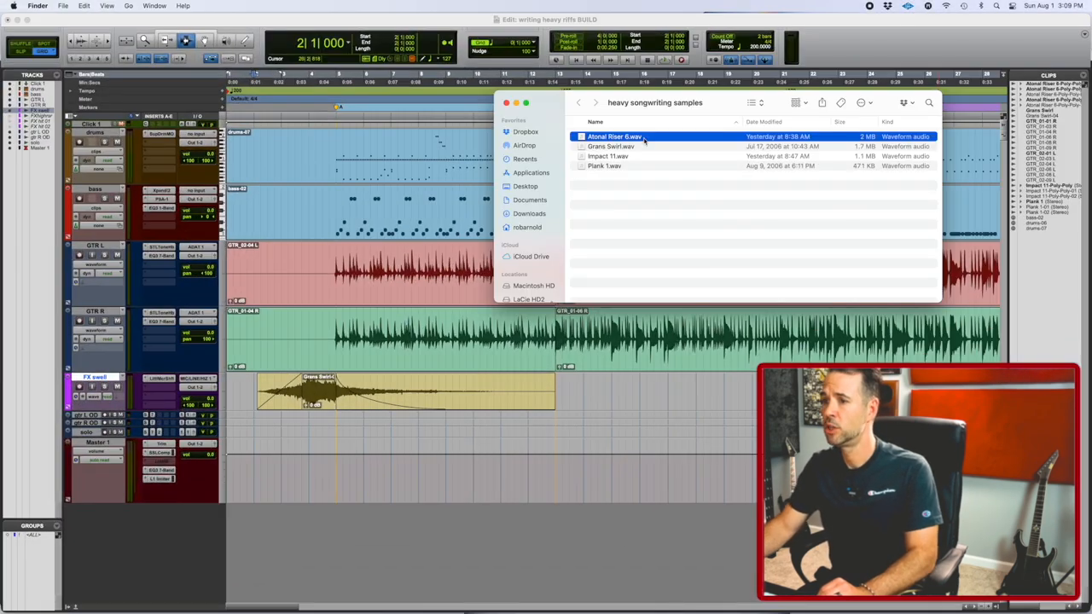
{"action": "left_click", "coordinate": [611, 146]}
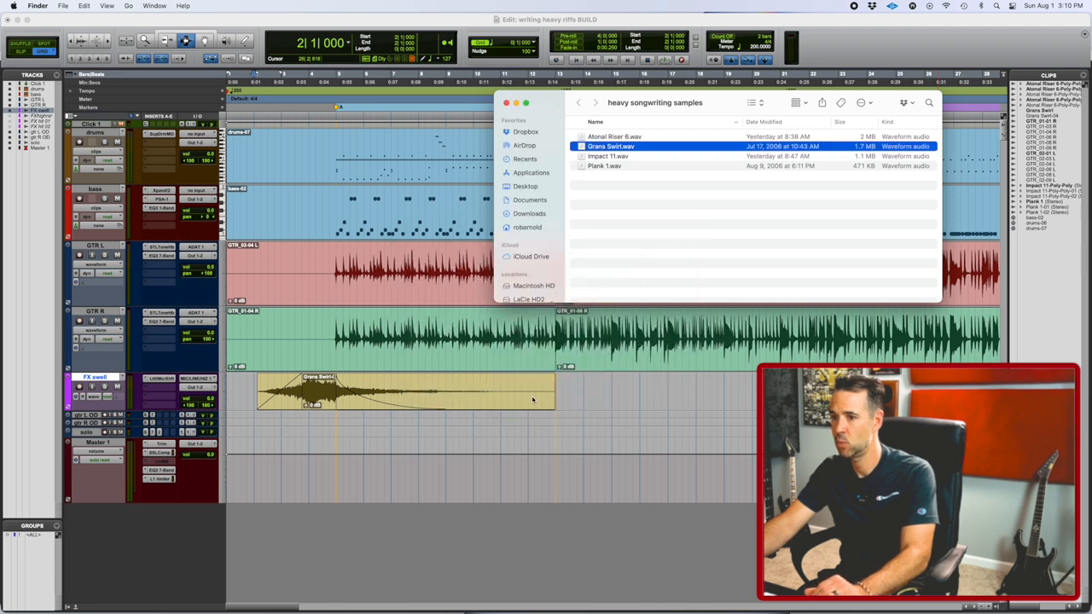
{"action": "mouse_move", "coordinate": [419, 375]}
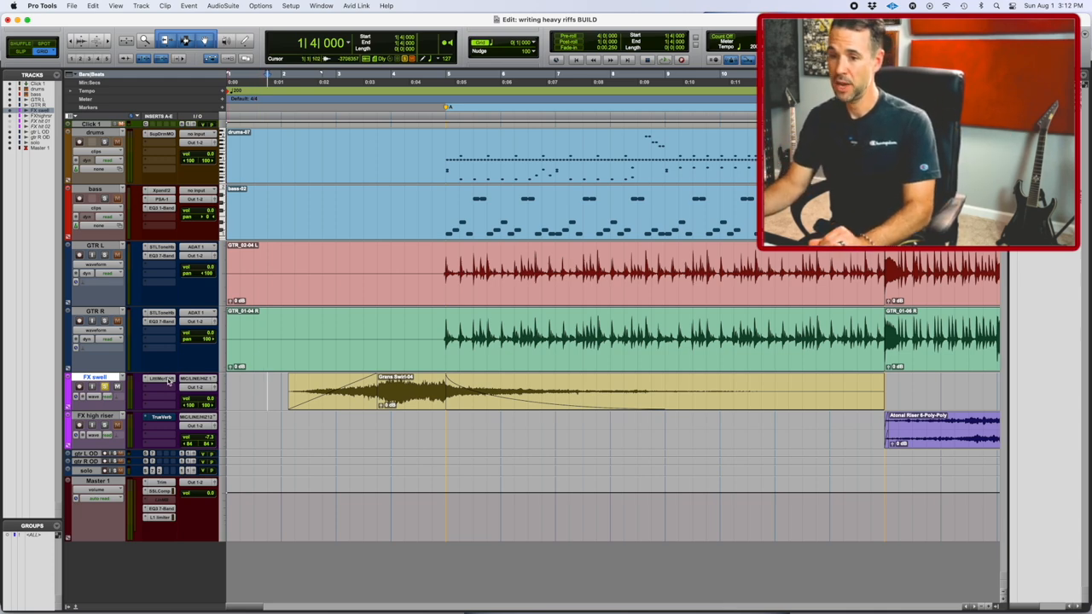
{"action": "left_click", "coordinate": [162, 378]}
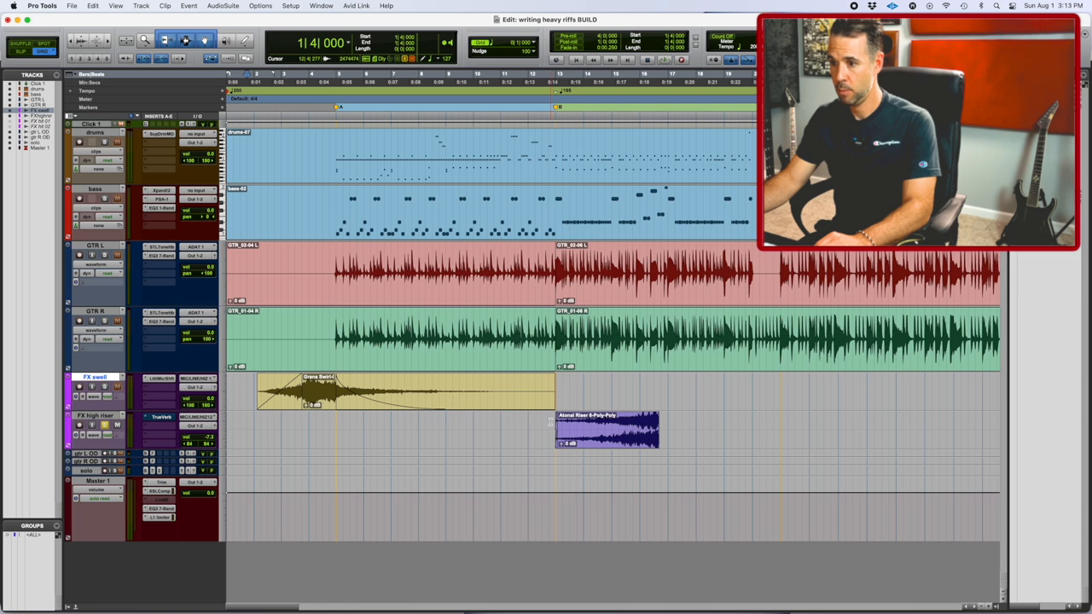
- Insert the TrueVerb plug-in on the FX high riser track
{"action": "key", "text": "space"}
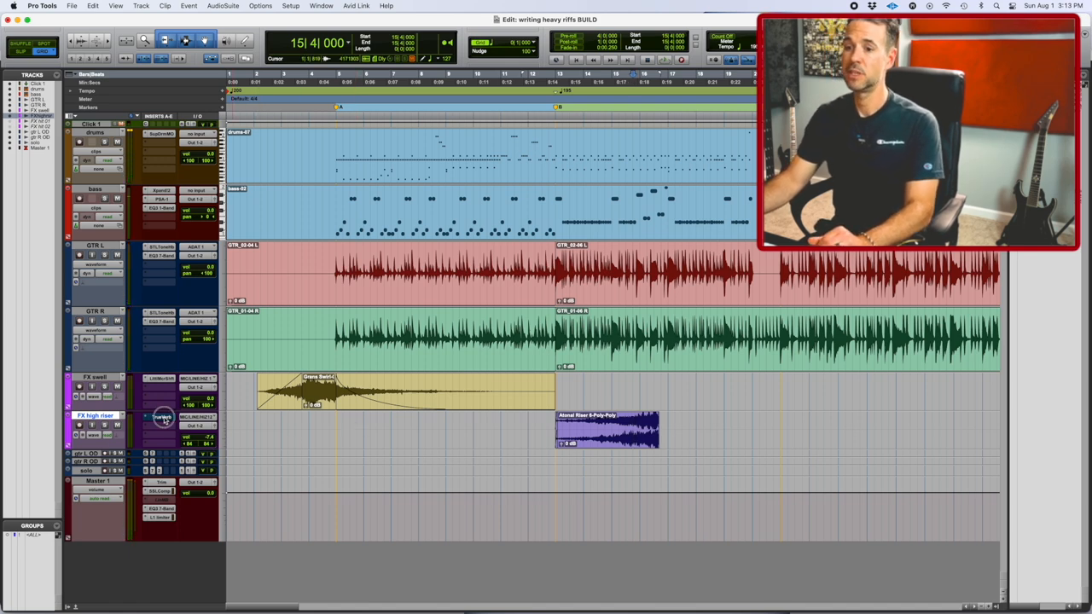
{"action": "left_click", "coordinate": [161, 418]}
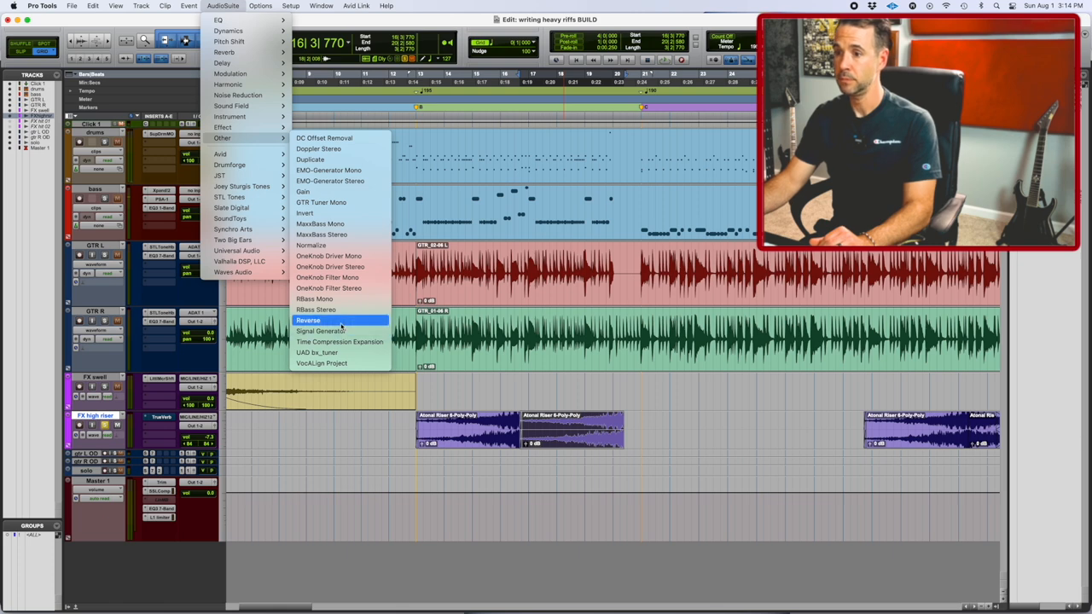
- Open the Reverse AudioSuite processor for the Atonal Riser clip copy
{"action": "left_click", "coordinate": [308, 320]}
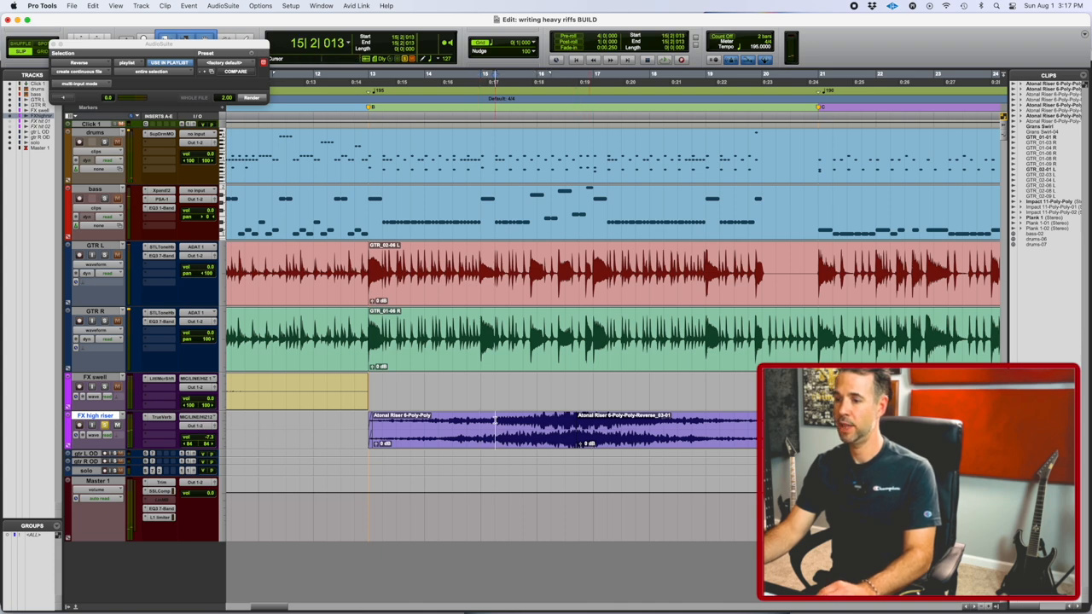
- Reverse the Atonal Riser copy on the FX high riser track and play it back
{"action": "key", "text": "space"}
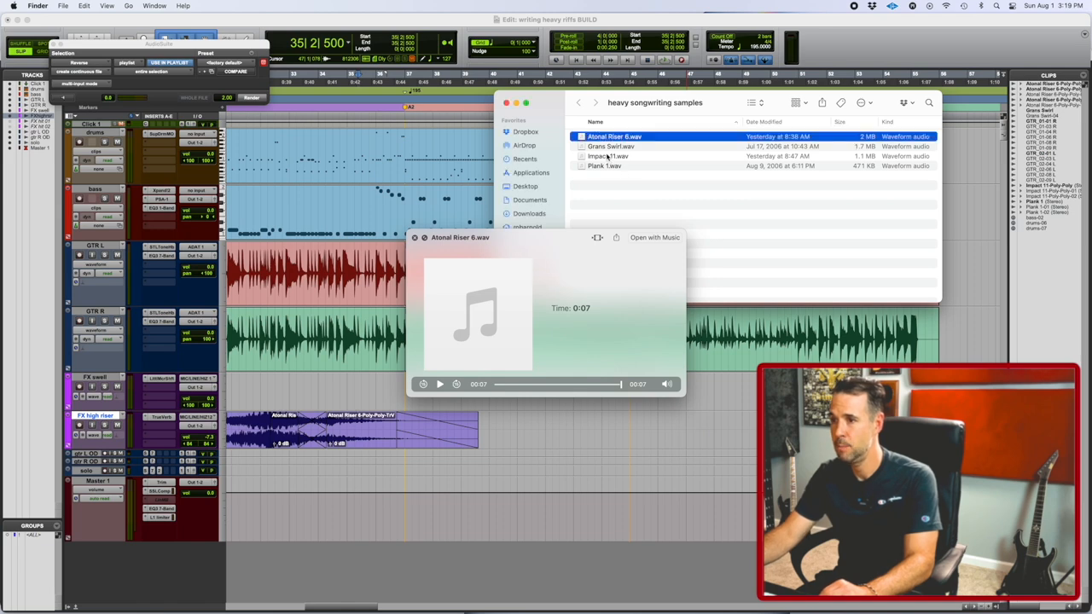
- Preview Impact 11.wav and Plank 1.wav in Quick Look, then close the preview
{"action": "left_click", "coordinate": [607, 156]}
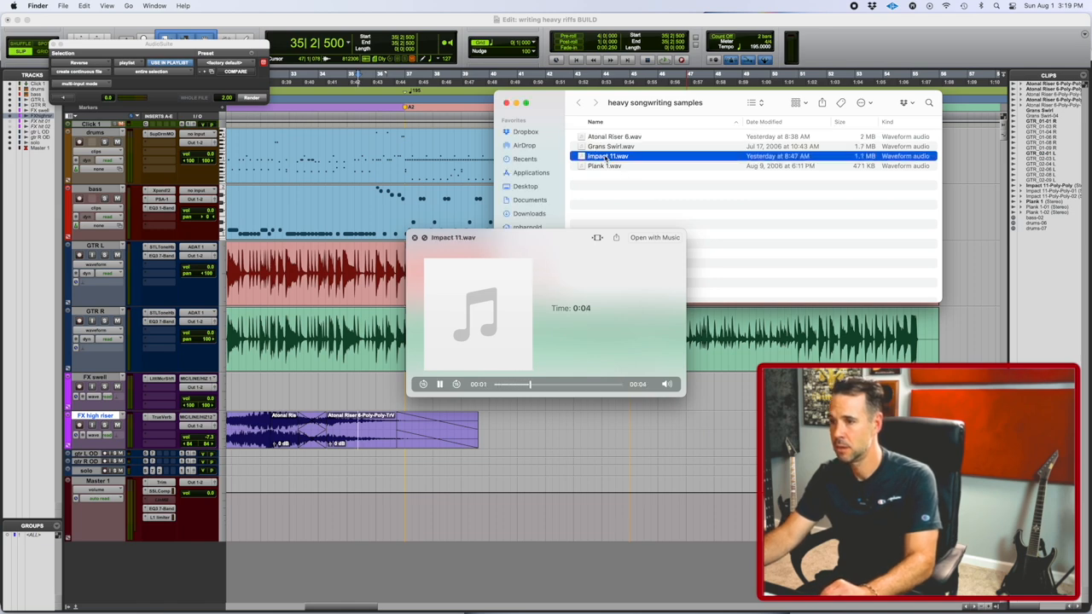
{"action": "left_click", "coordinate": [604, 165]}
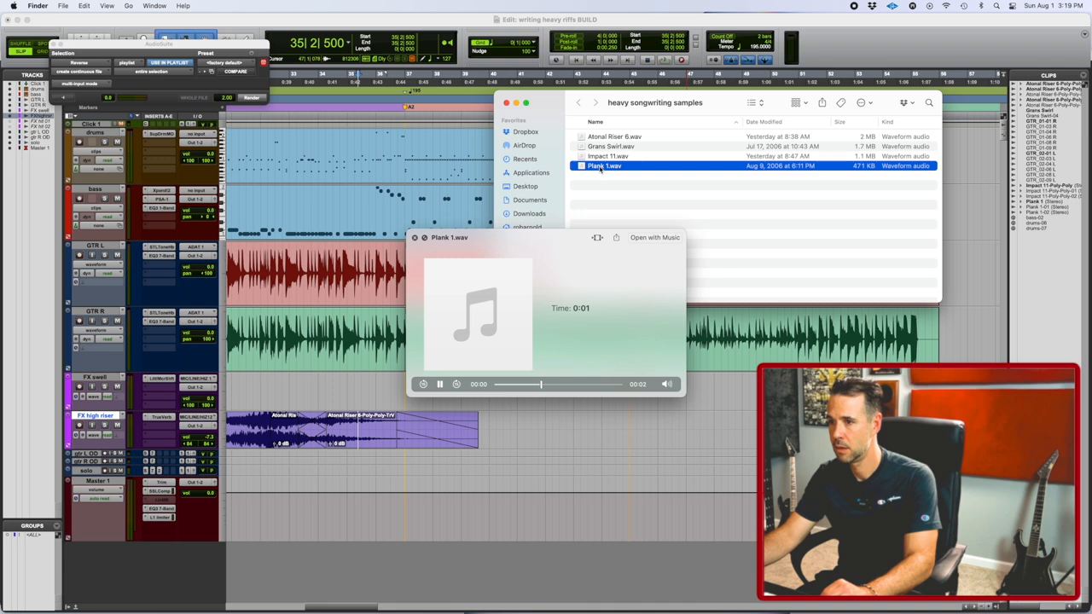
{"action": "left_click", "coordinate": [607, 156]}
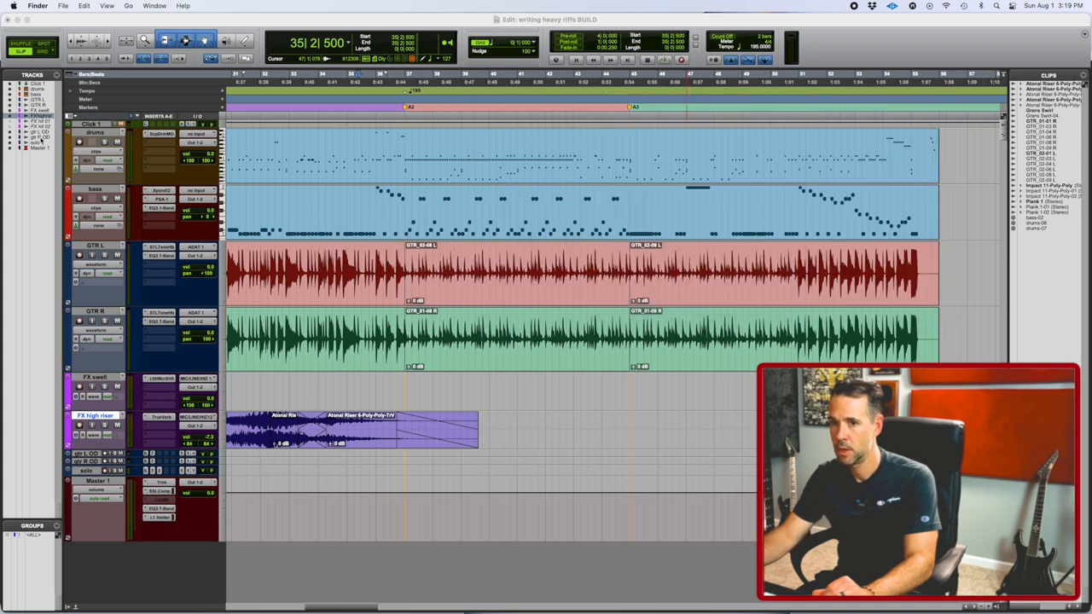
- Add FX hit 01 and FX hit 02 tracks, then open FX hit 02's TrueVerb settings
{"action": "right_click", "coordinate": [41, 126]}
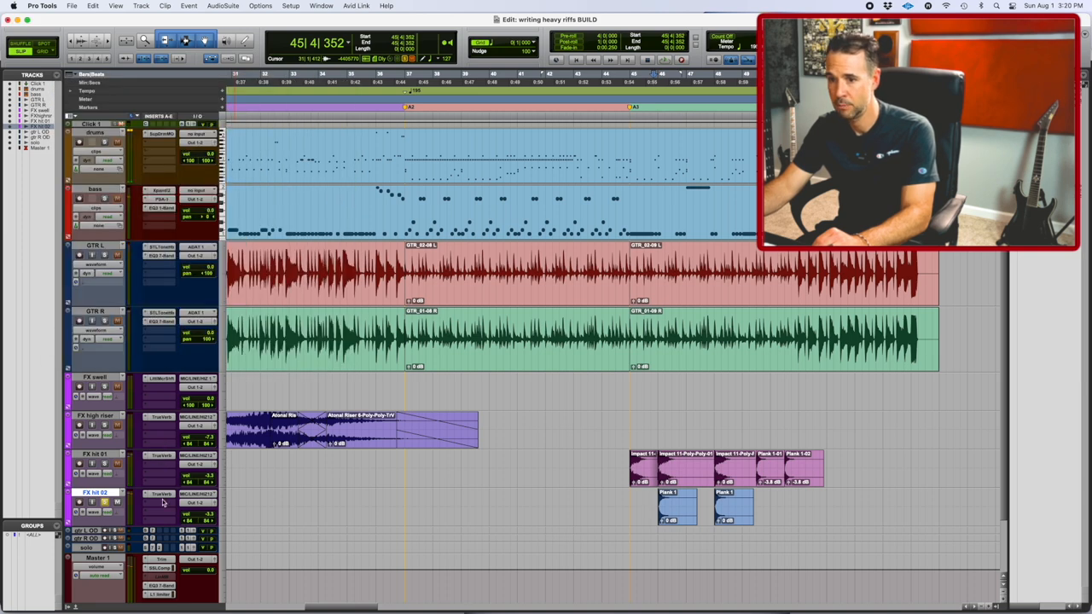
{"action": "left_click", "coordinate": [161, 494]}
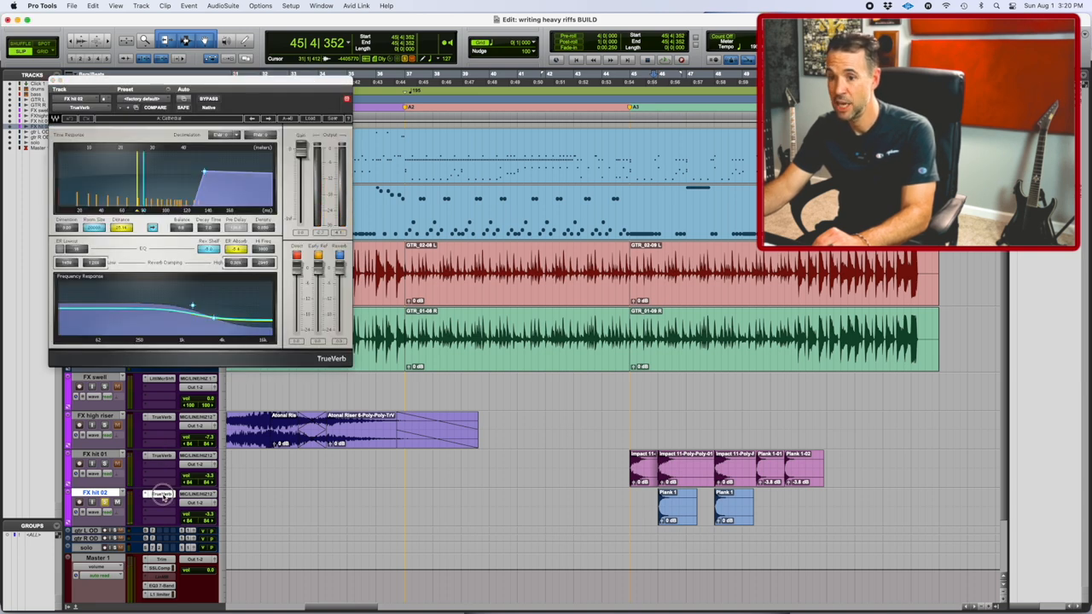